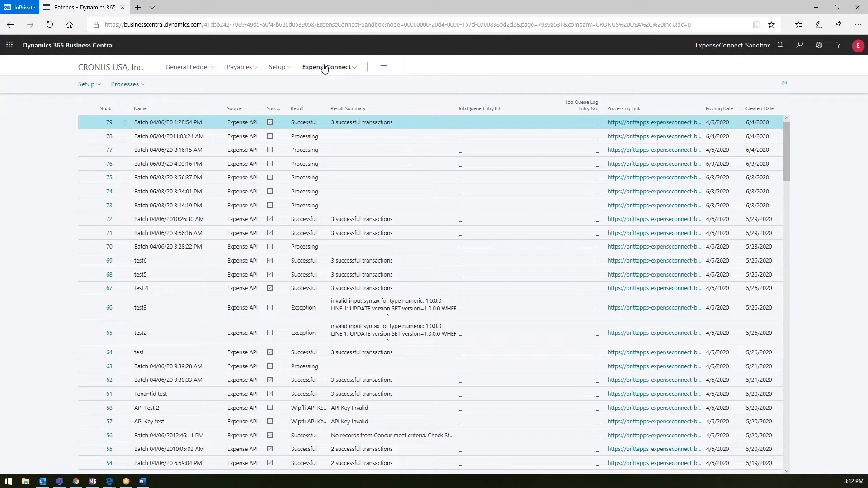
pyautogui.moveTo(354, 71)
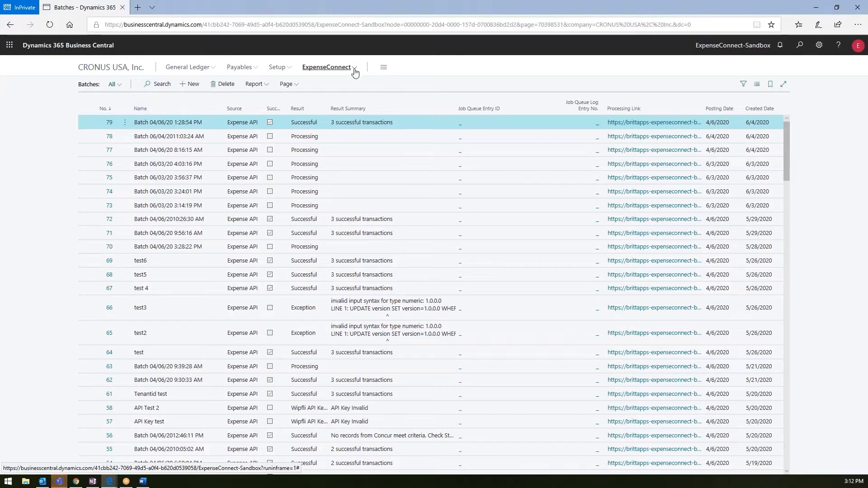
# View the ExpenseConnect field mappings, then return to the Batches list showing batch 79.
pyautogui.click(326, 66)
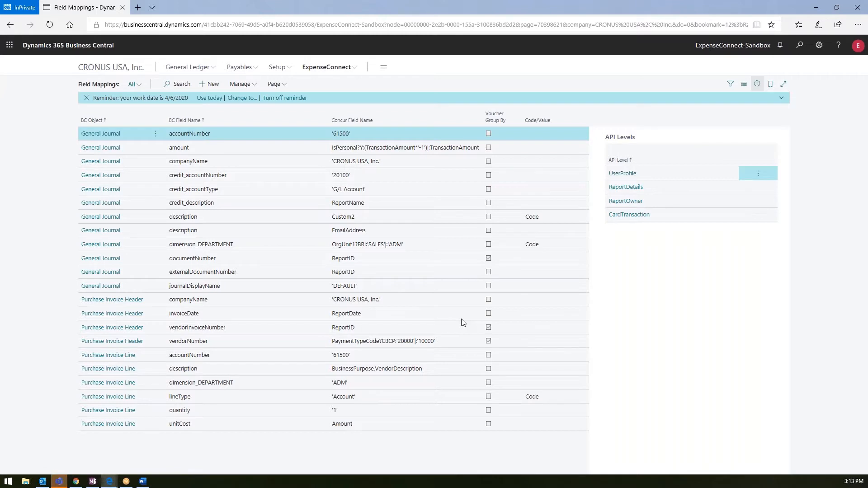
pyautogui.moveTo(520, 332)
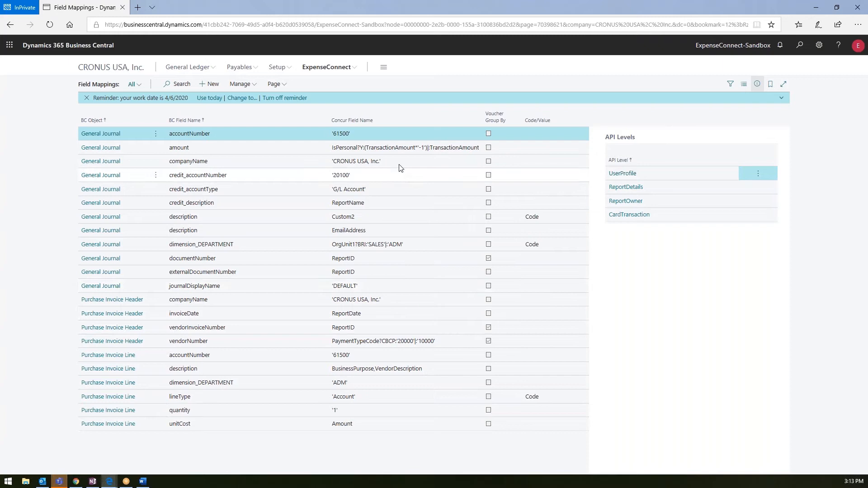
pyautogui.click(326, 67)
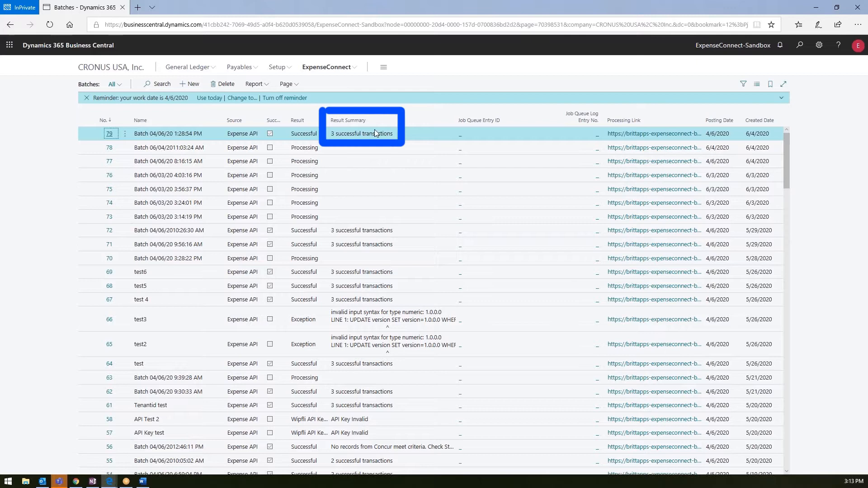
pyautogui.moveTo(407, 138)
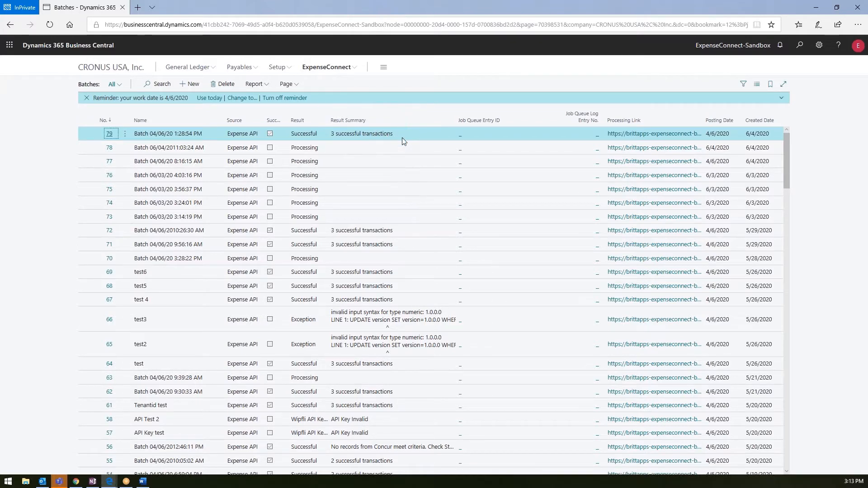
pyautogui.moveTo(447, 139)
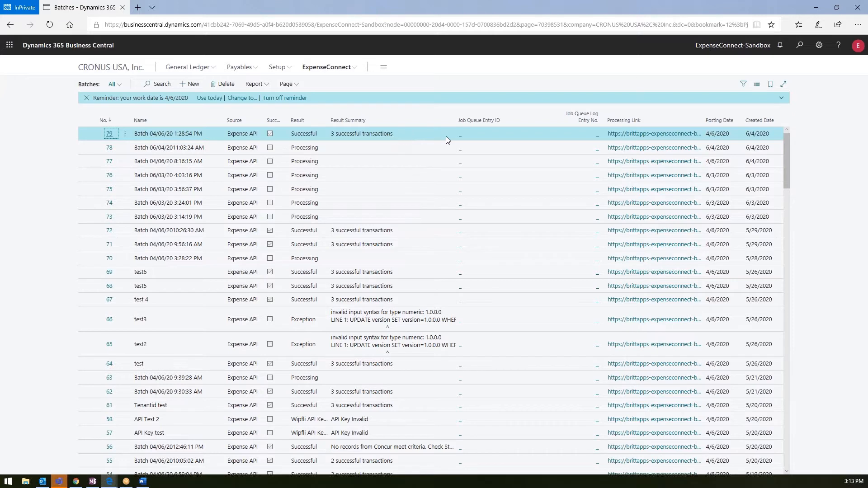
pyautogui.moveTo(407, 140)
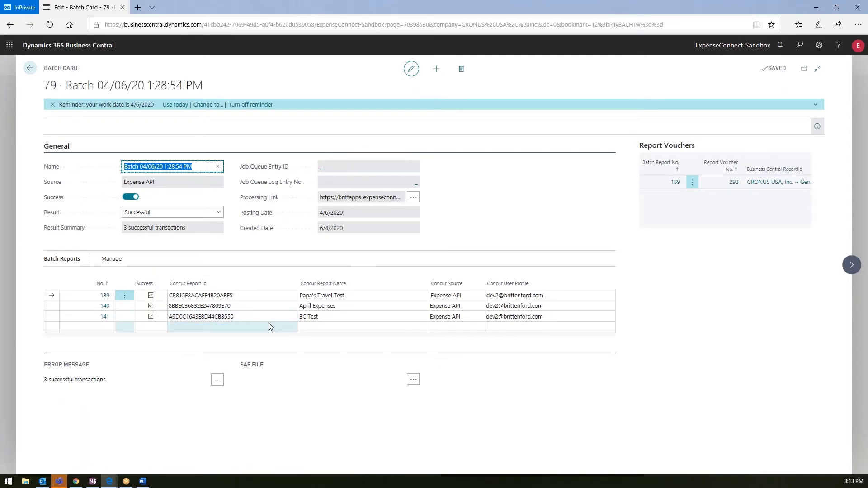
# Open batch 79 and its report No. 139, Papa's Travel Test, in the Batch Report Card.
pyautogui.click(201, 306)
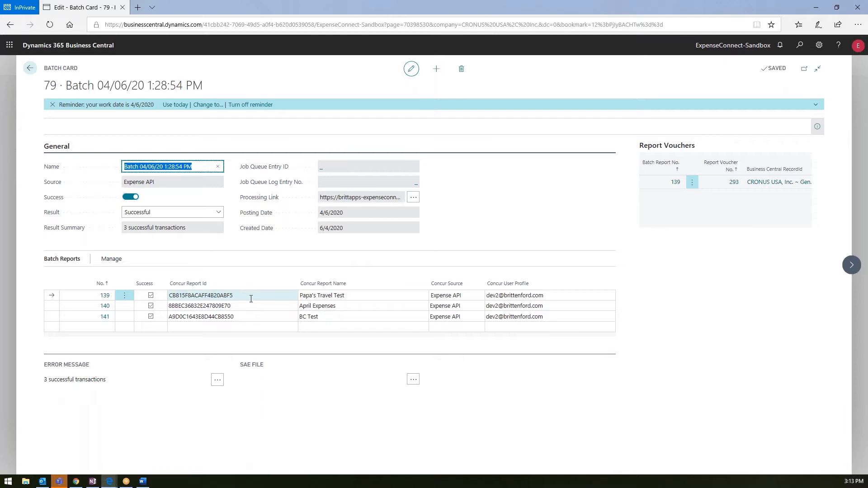
pyautogui.click(200, 305)
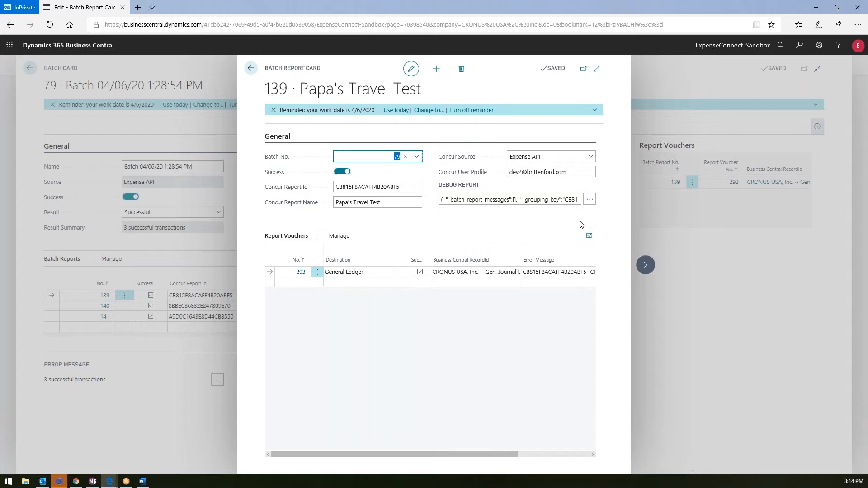
pyautogui.moveTo(540, 224)
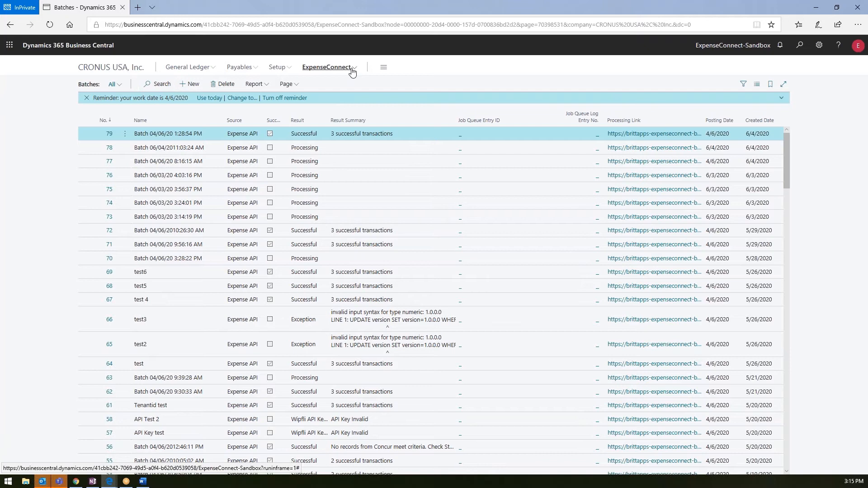
# Open ExpenseConnect Value Transformations showing the General Journal account-number mappings.
pyautogui.click(326, 67)
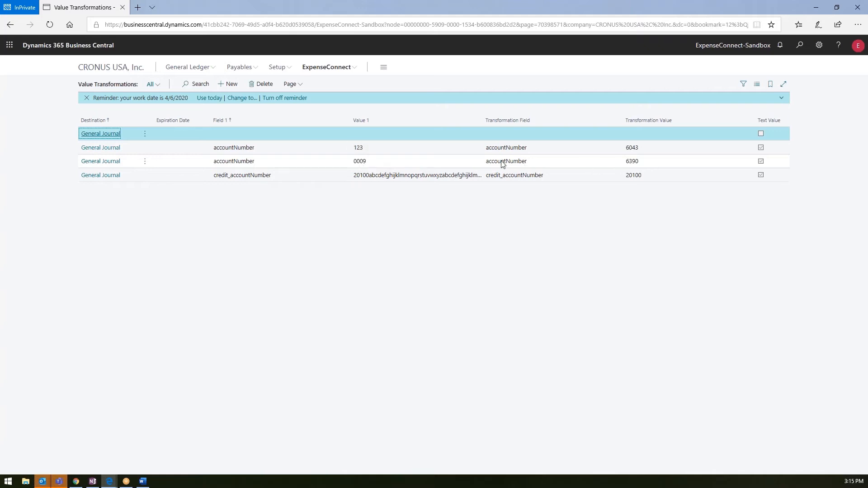
pyautogui.moveTo(686, 175)
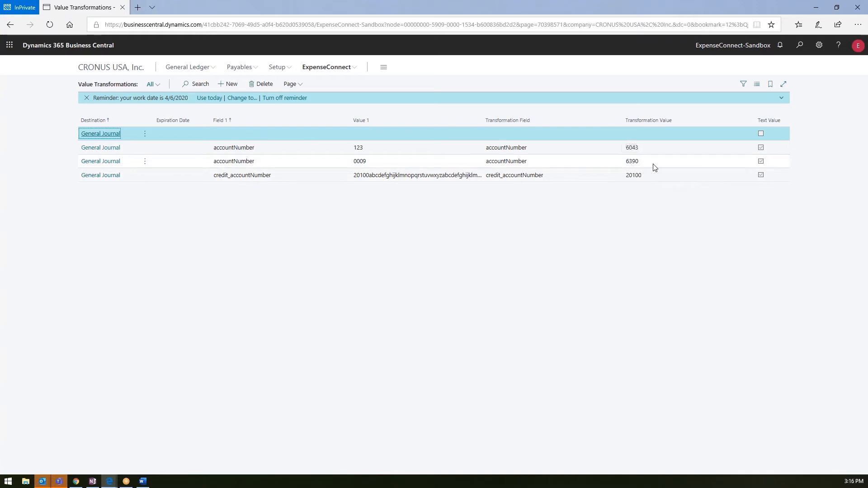
pyautogui.moveTo(671, 167)
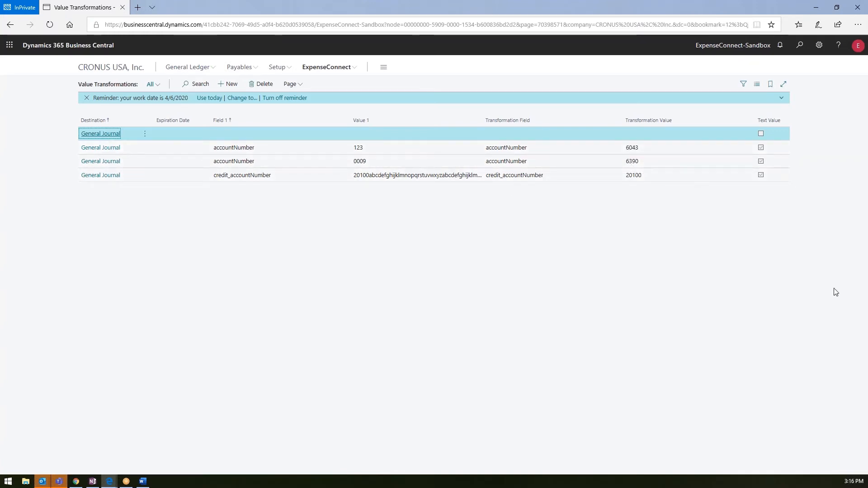
pyautogui.moveTo(667, 303)
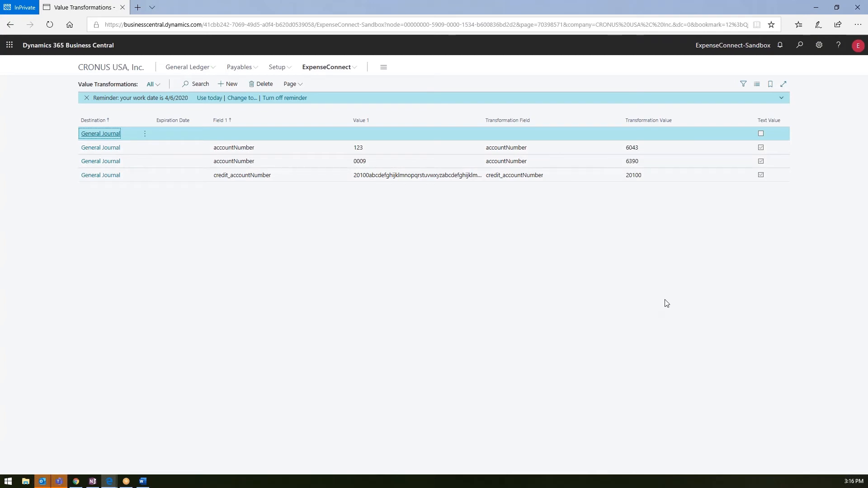